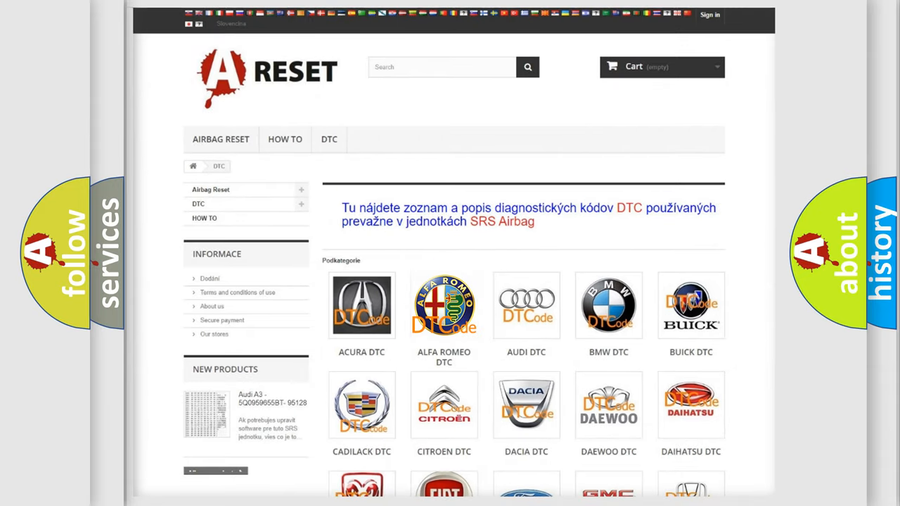
Open the Alfa Romeo diagnostic code list and scroll through its grid of codes
{"action": "left_click", "coordinate": [444, 305]}
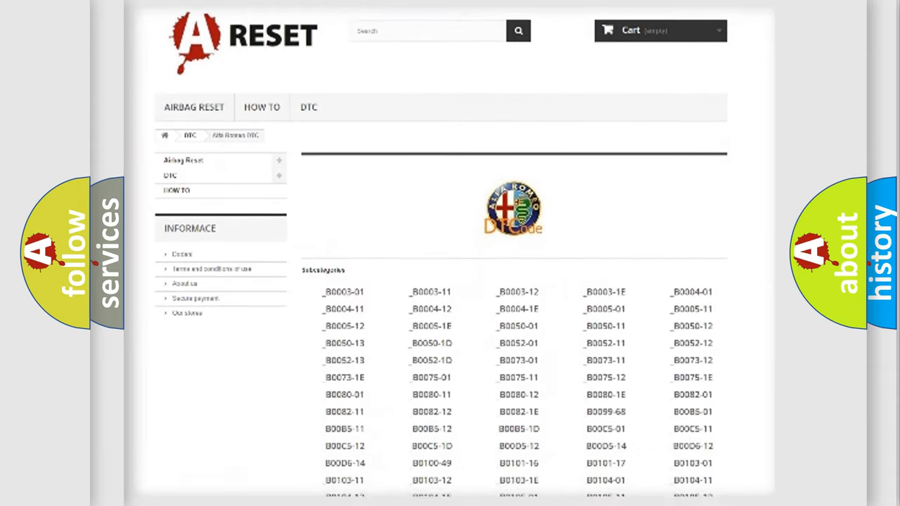
{"action": "scroll", "scroll_direction": "down", "scroll_amount": 3}
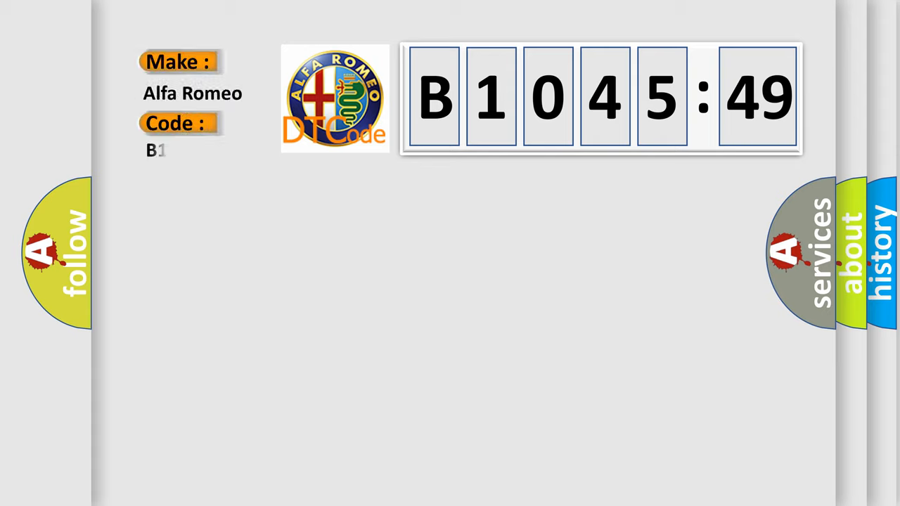
Fill the slide with code B1045-49, its RF Hub open-or-short description and cause Internal Electronic Failure
{"action": "type", "text": "1045-49"}
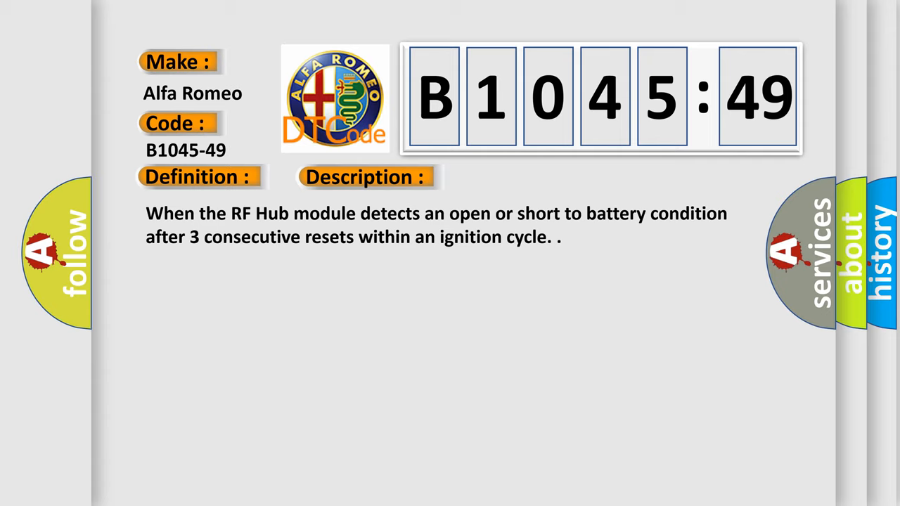
{"action": "left_click", "coordinate": [518, 177]}
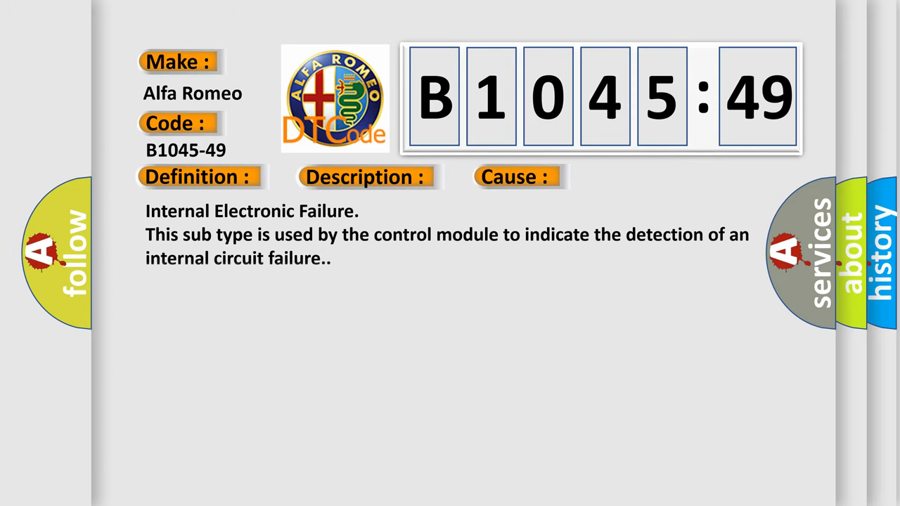